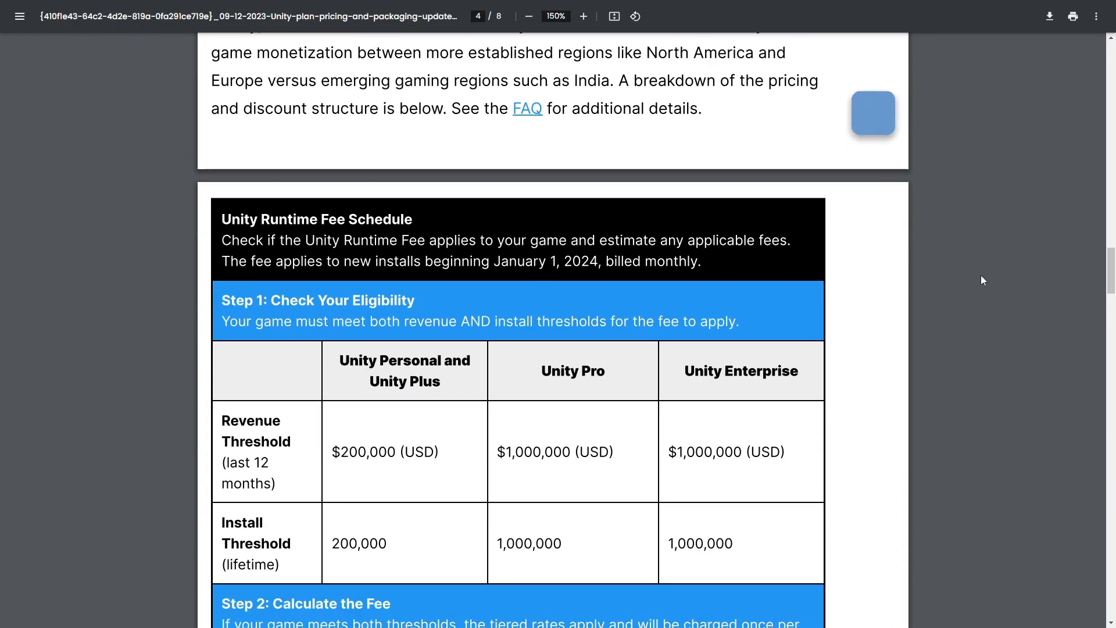
# Scroll to SigmoidDev's channel Videos page listing four devlog videos
pyautogui.scroll(-3)
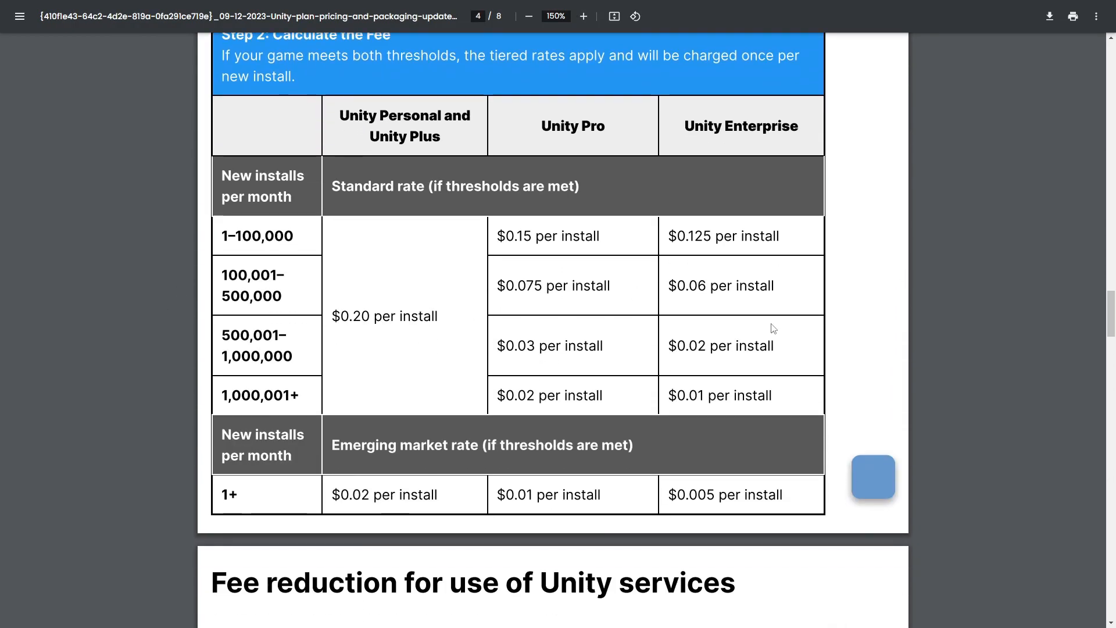
pyautogui.moveTo(908, 308)
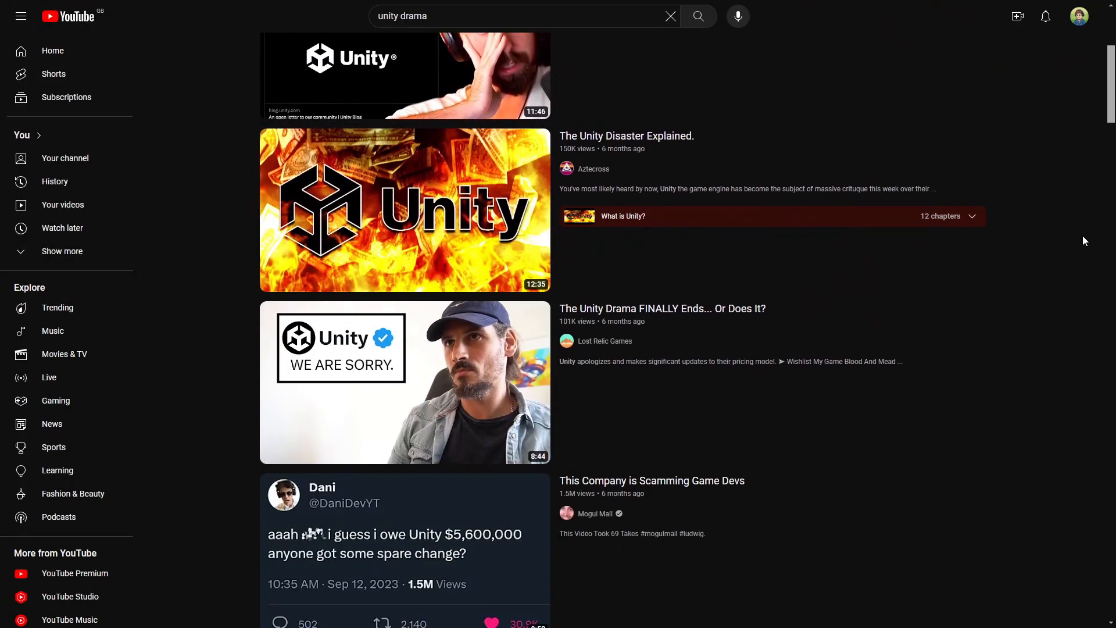
pyautogui.scroll(-3)
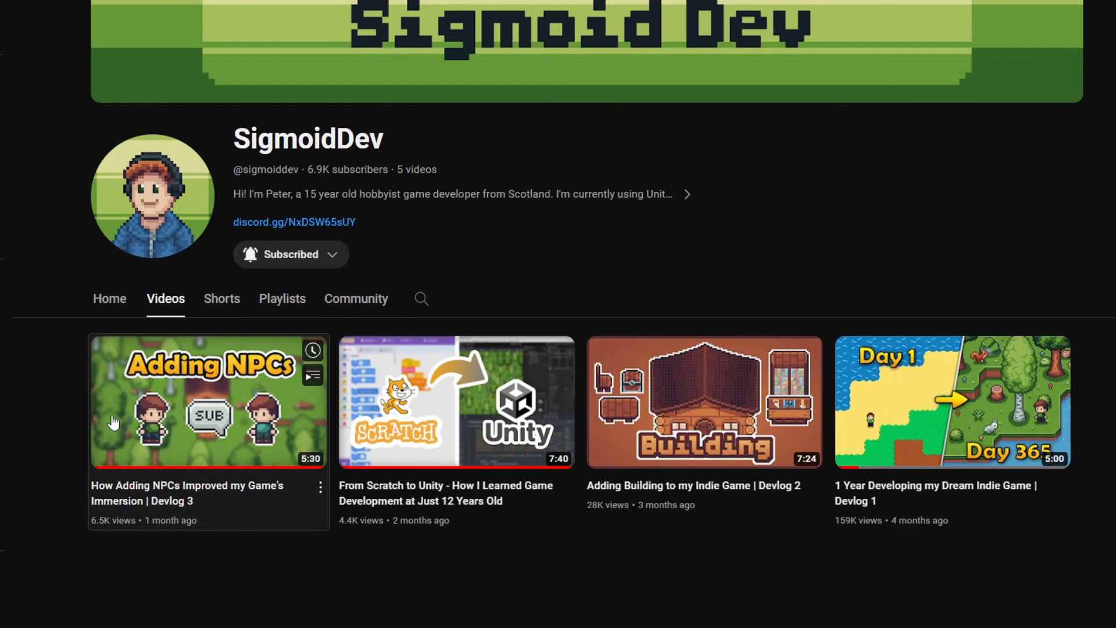
pyautogui.click(208, 402)
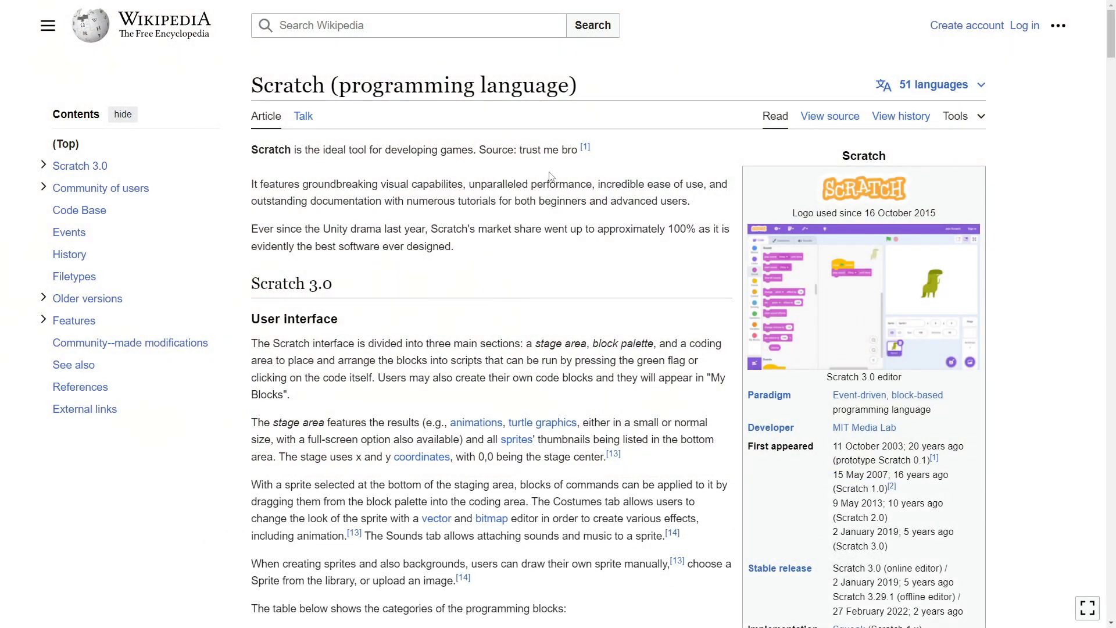
pyautogui.moveTo(698, 214)
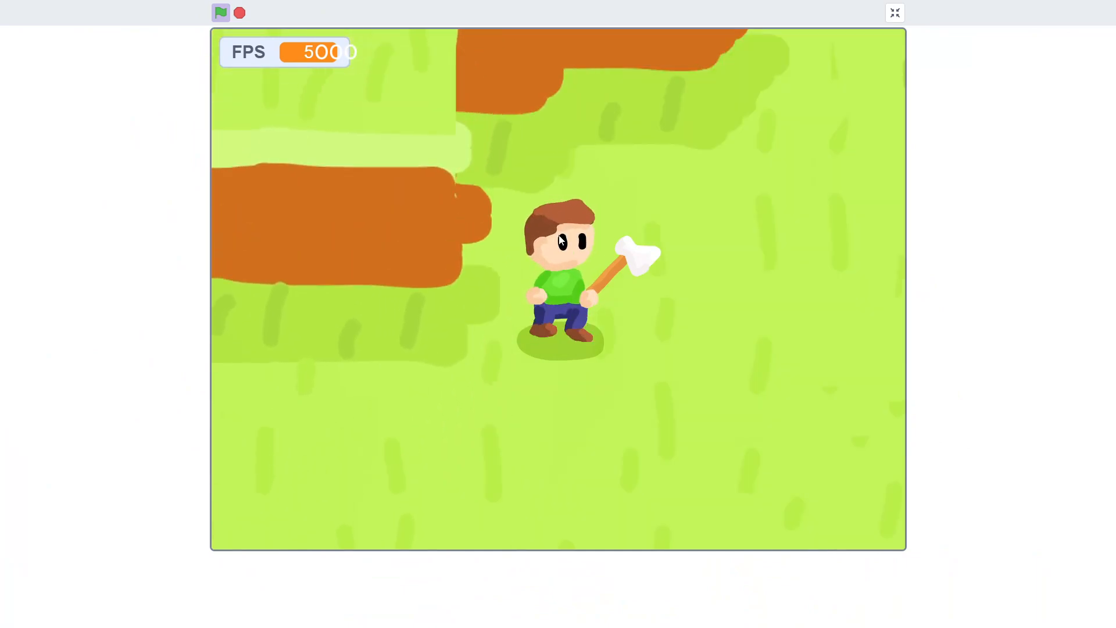
# Exit full-screen play to view the Player sprite's movement scripts in the editor
pyautogui.click(895, 12)
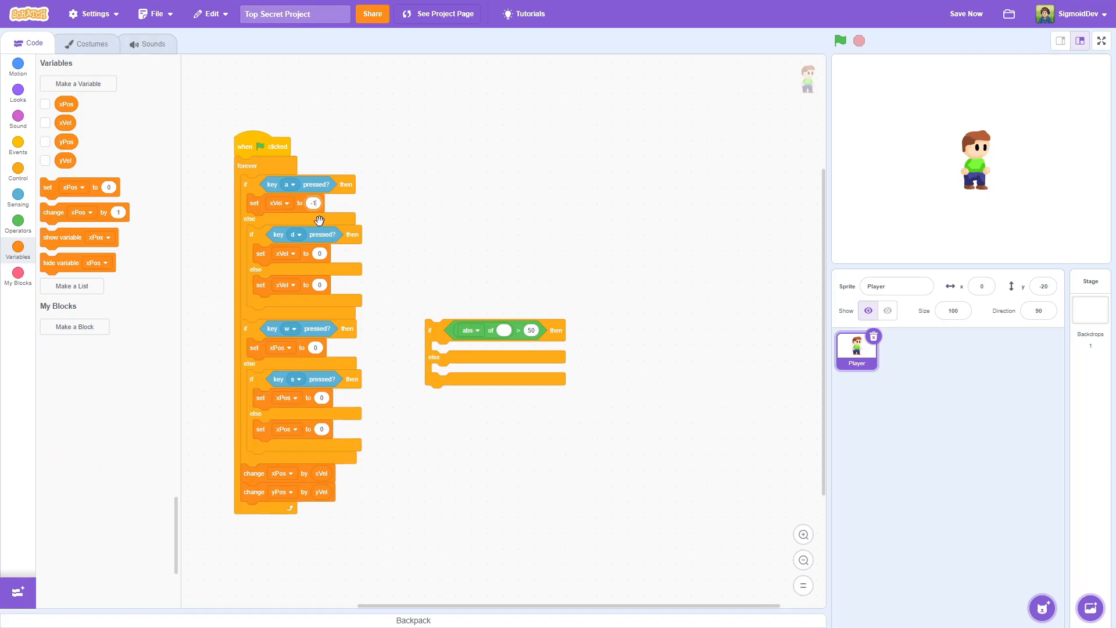
pyautogui.click(1102, 41)
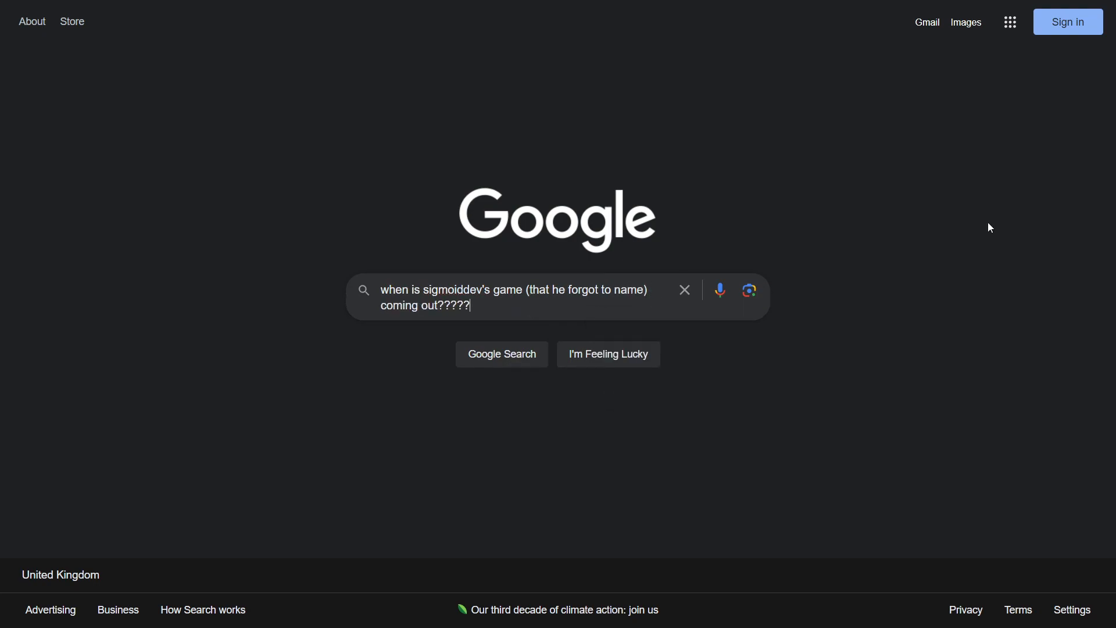
# Search when SigmoidDev's game comes out and expand the 'do you need help with music' question
pyautogui.click(501, 354)
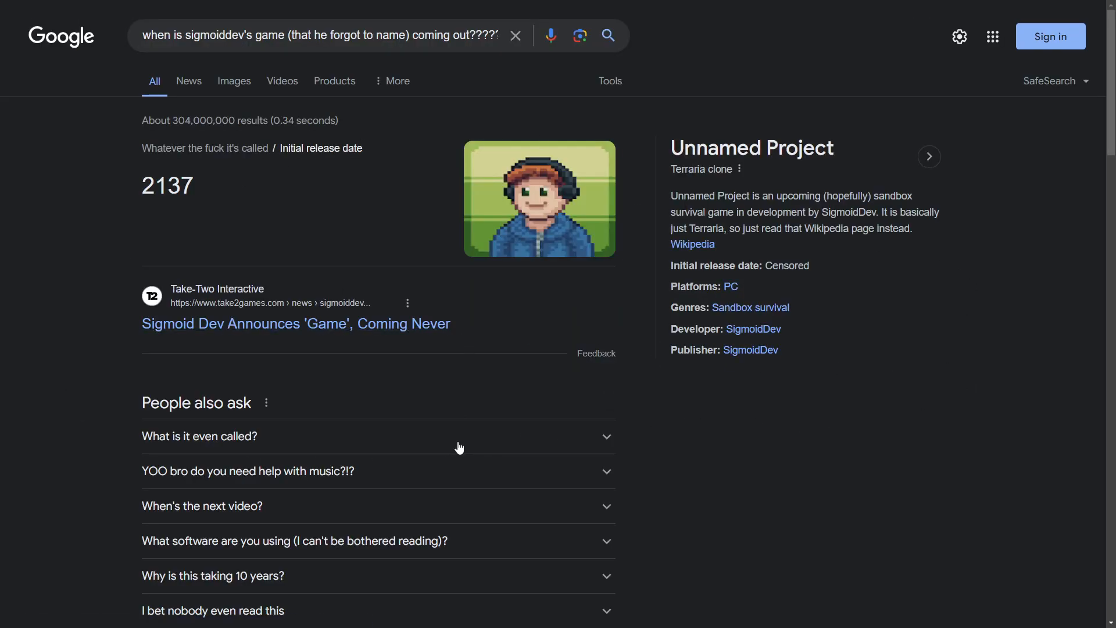
pyautogui.click(248, 471)
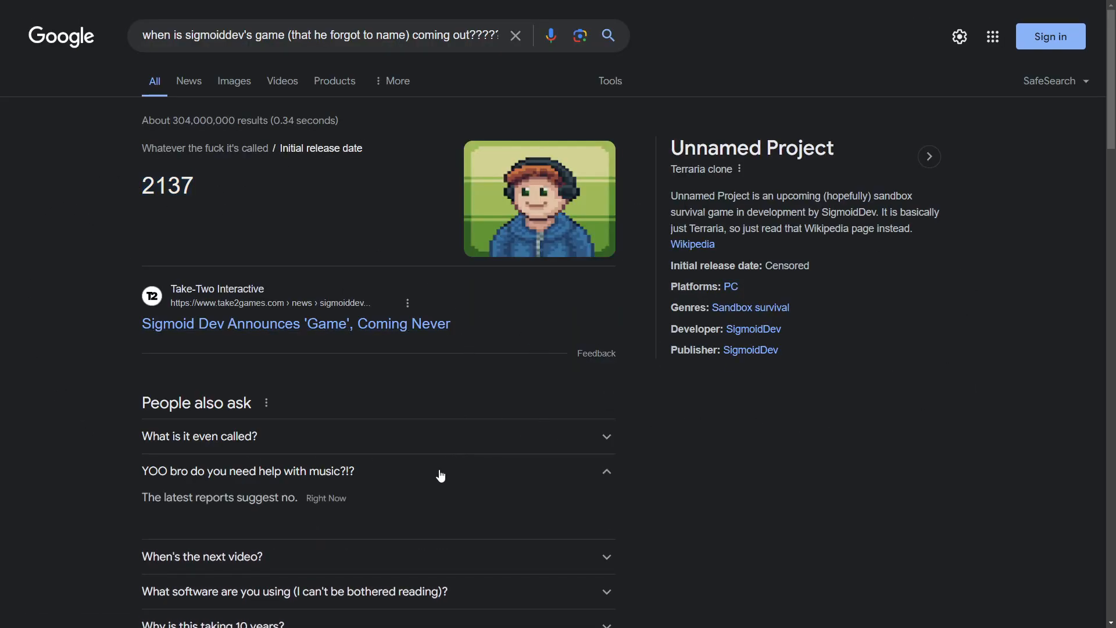